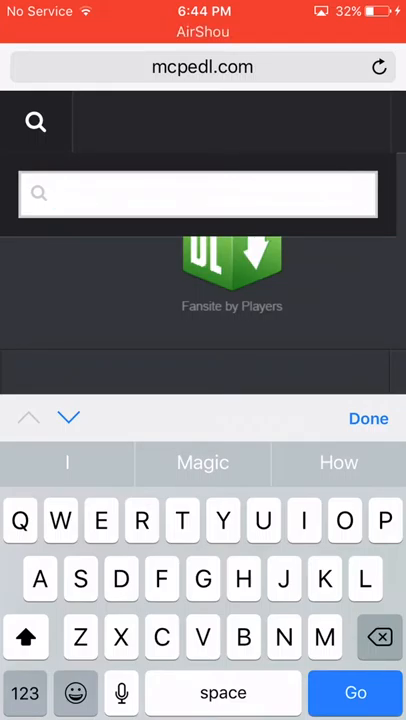
- Search MCPEDL for 'Car' to list the 418 matching results
type("Great")
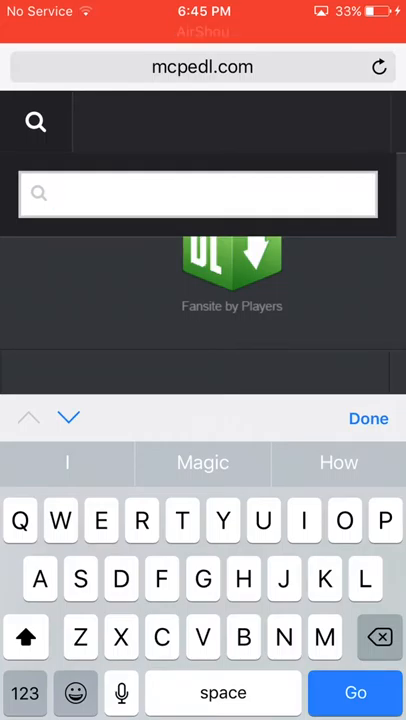
left_click(26, 637)
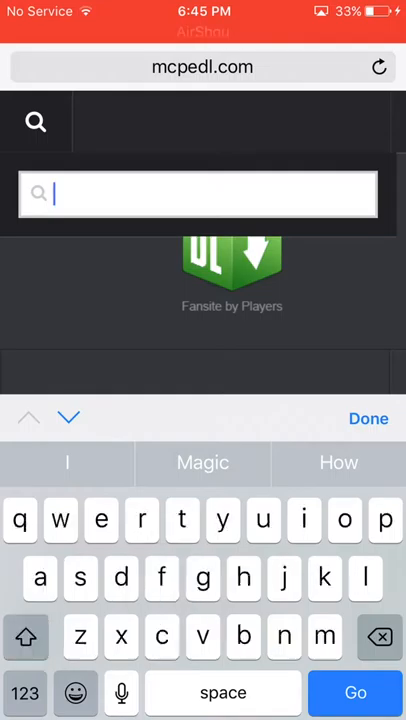
type("Car")
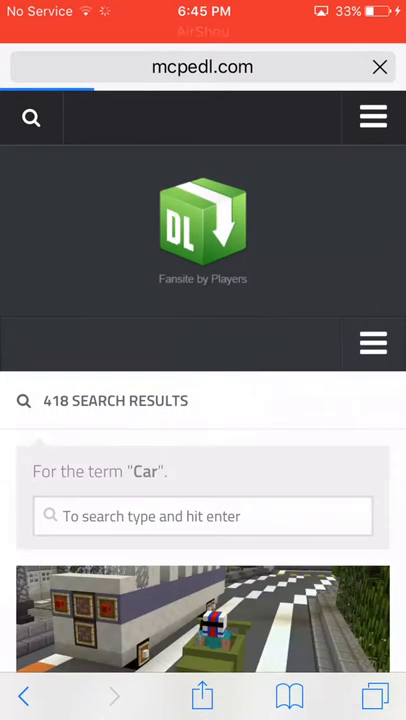
- Scroll the car search results and open the Mech Cars mod article by TDS200
scroll("down", 3)
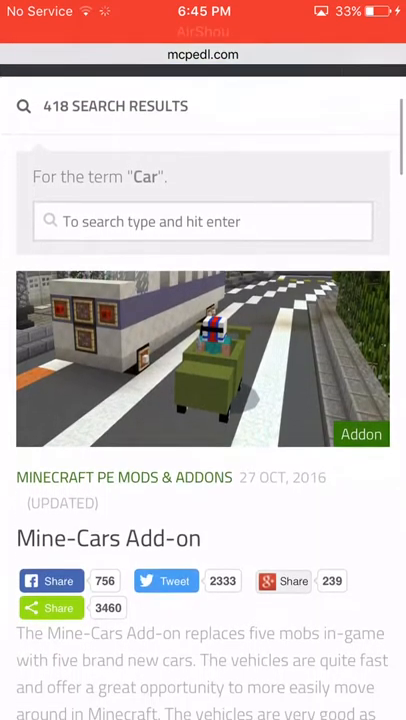
scroll("down", 3)
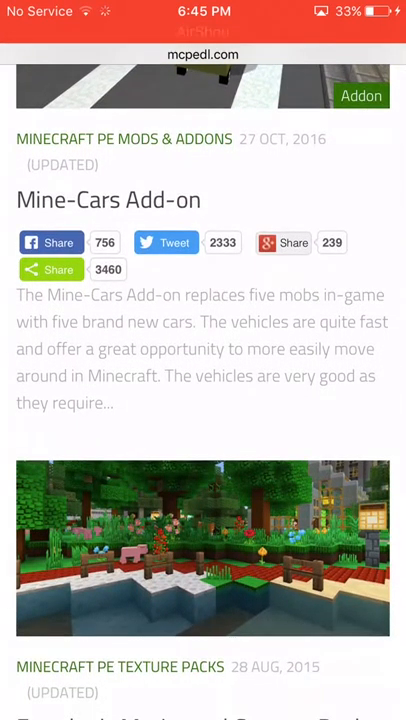
scroll("down", 3)
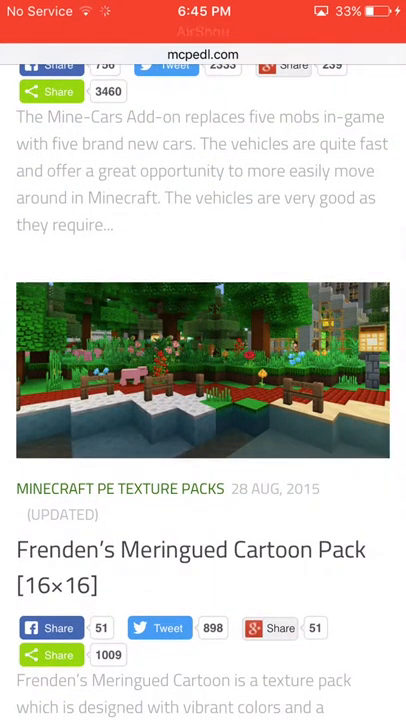
scroll("down", 3)
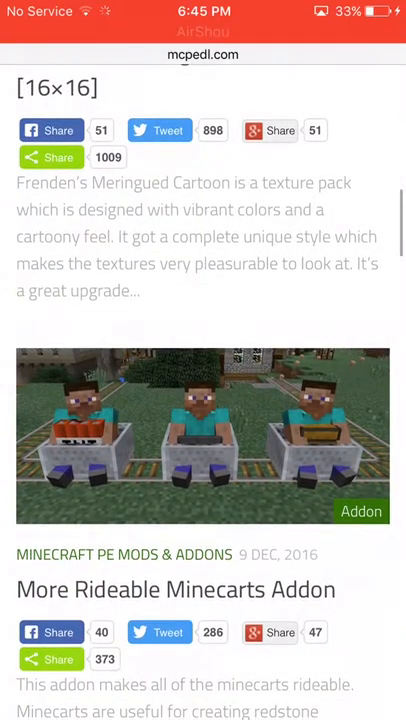
scroll("down", 3)
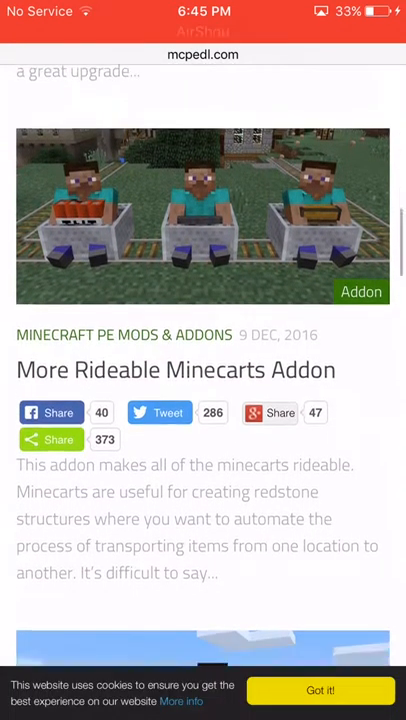
scroll("down", 3)
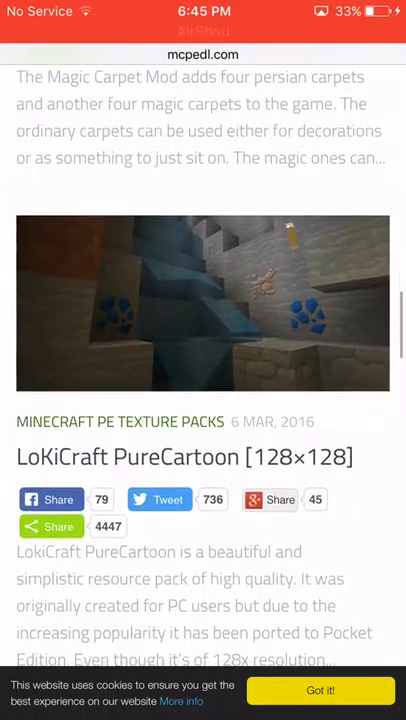
scroll("down", 3)
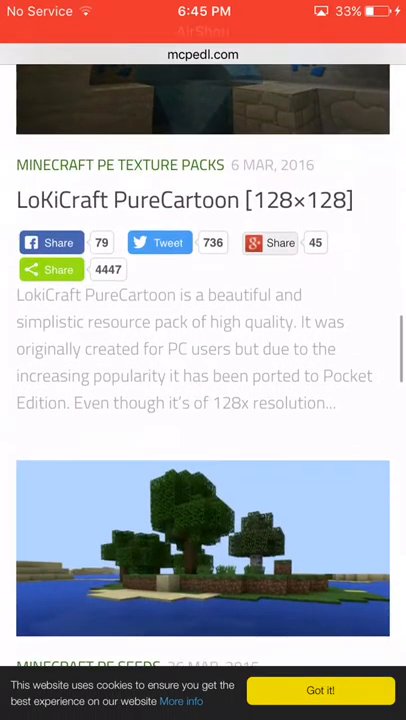
scroll("down", 3)
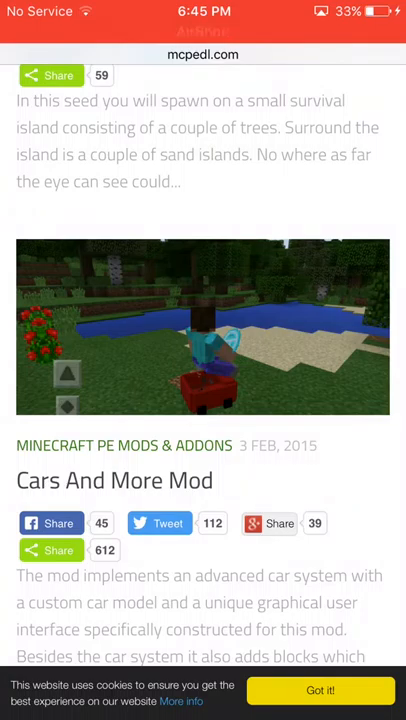
scroll("up", 3)
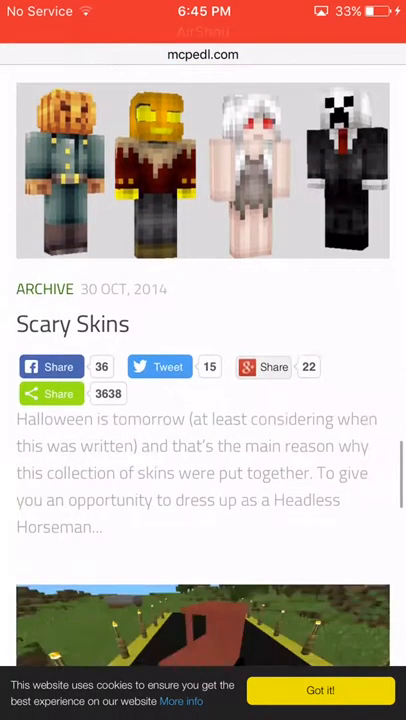
scroll("down", 3)
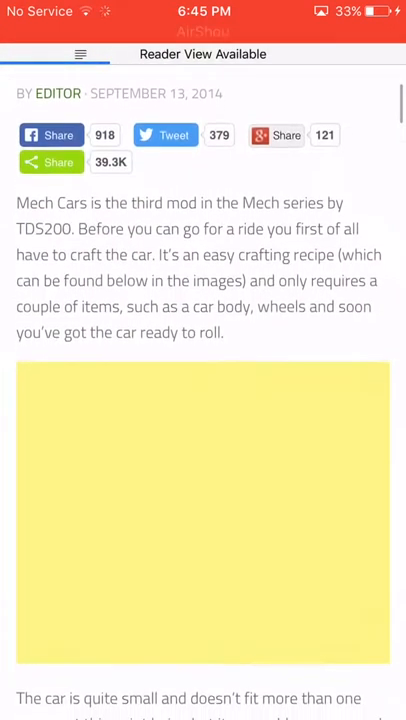
- Scroll the Mech Cars article through item IDs and crafting recipes to the download links
scroll("down", 3)
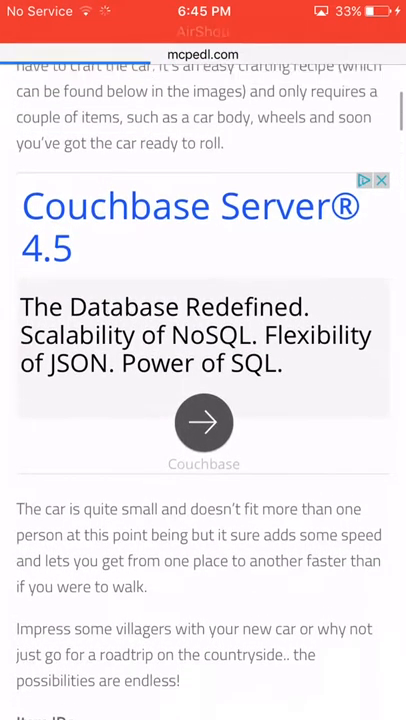
scroll("down", 3)
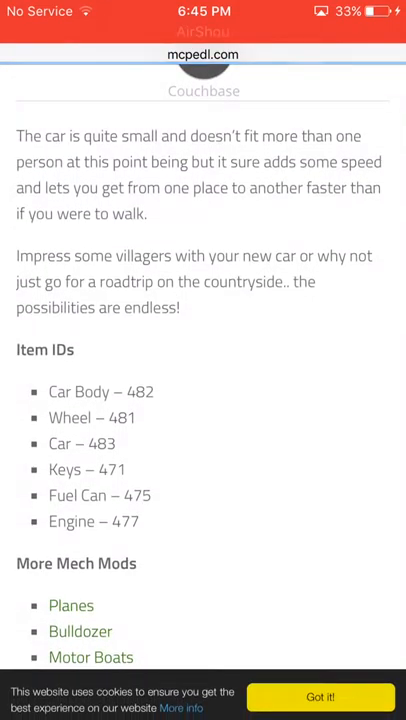
scroll("down", 3)
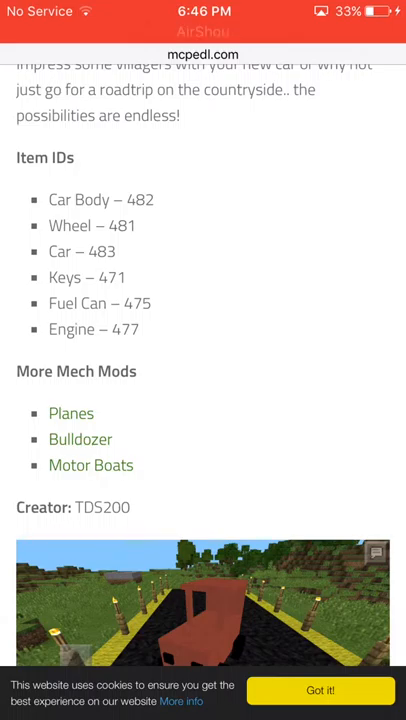
scroll("down", 3)
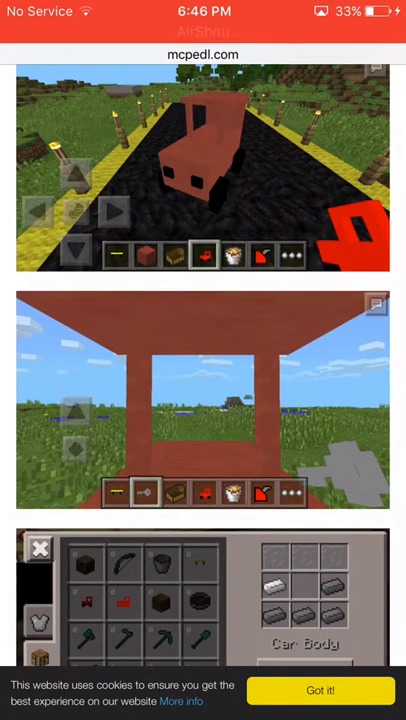
scroll("down", 3)
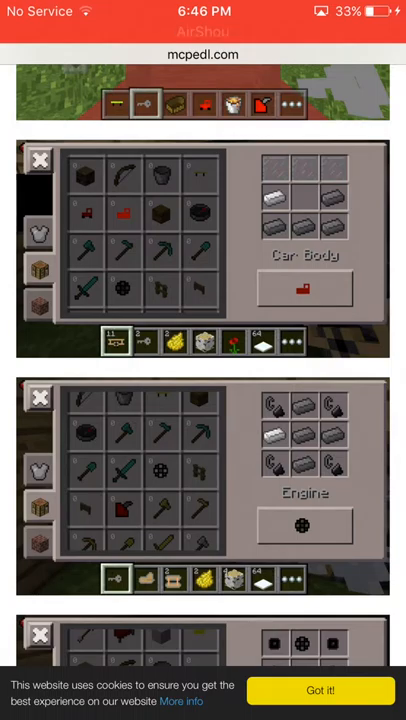
scroll("down", 3)
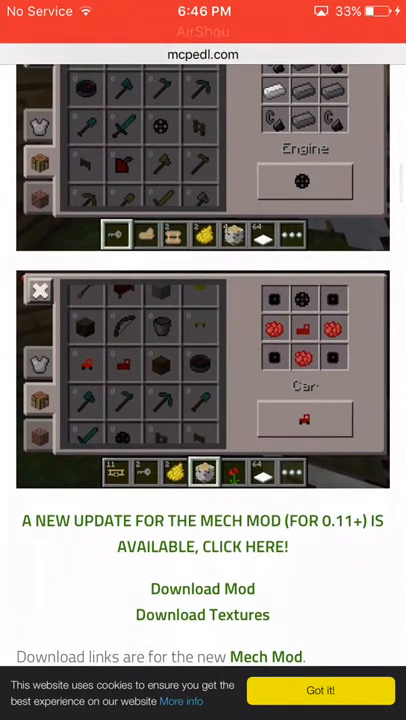
scroll("up", 3)
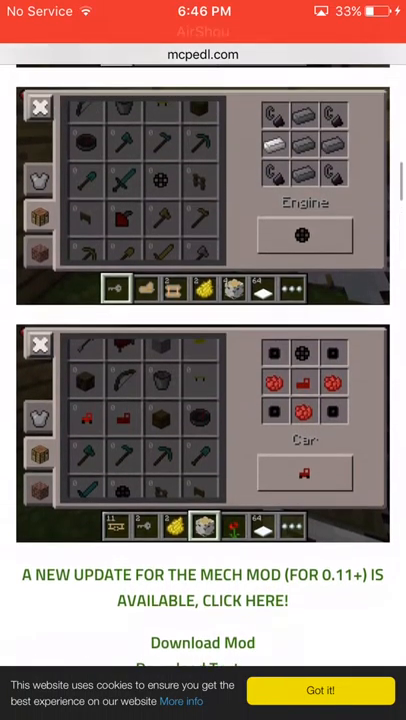
scroll("down", 3)
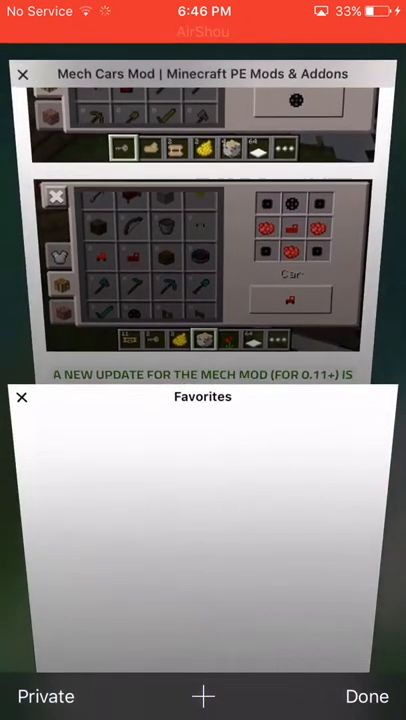
- Switch to the Mech Mod page and review its vehicle instructions, recipes and download links
left_click(366, 696)
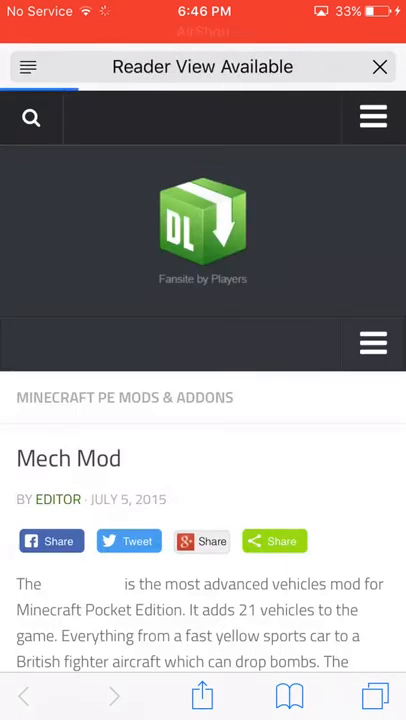
scroll("down", 3)
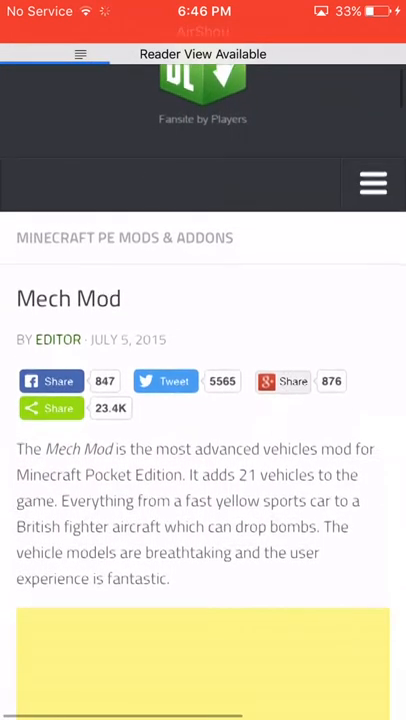
scroll("up", 3)
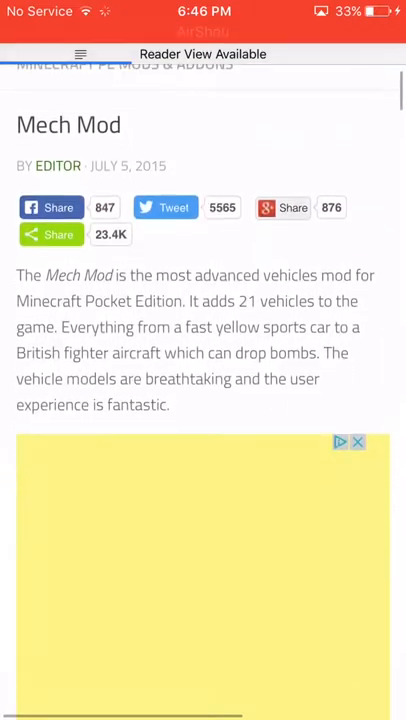
scroll("down", 3)
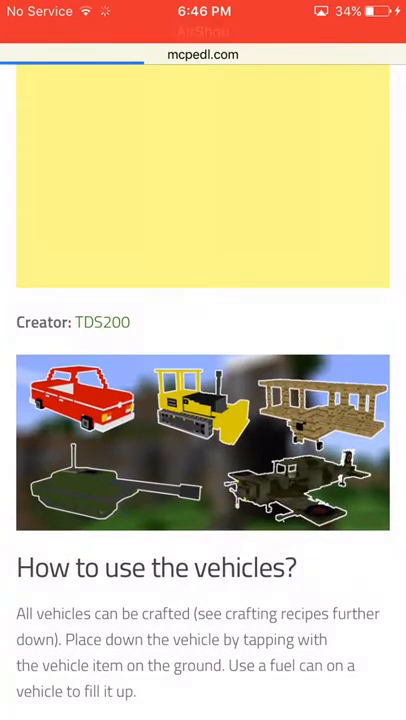
scroll("down", 3)
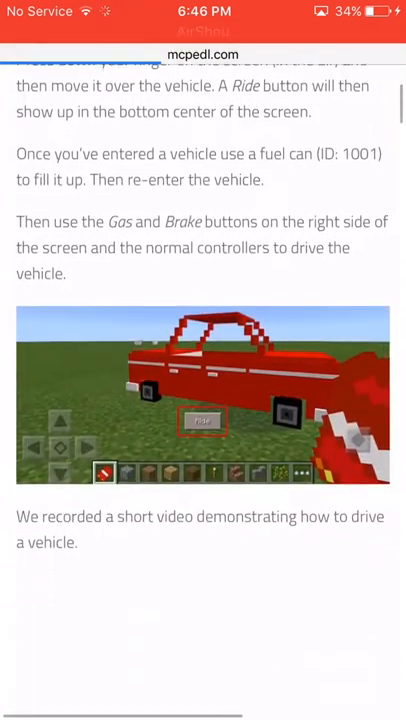
scroll("up", 3)
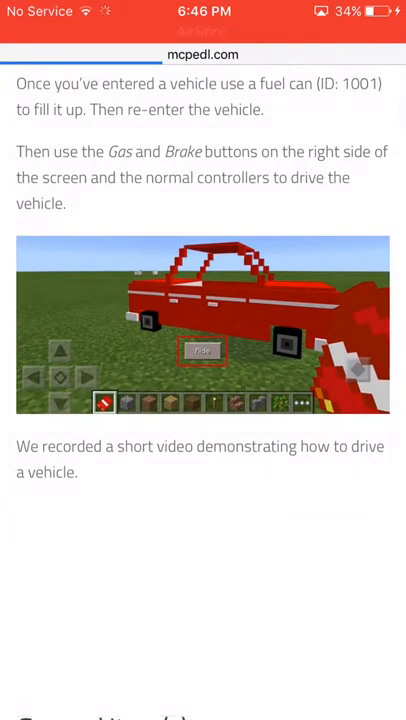
scroll("up", 3)
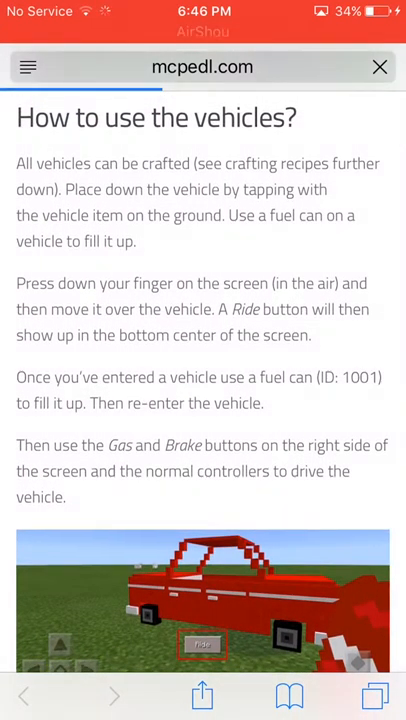
scroll("down", 3)
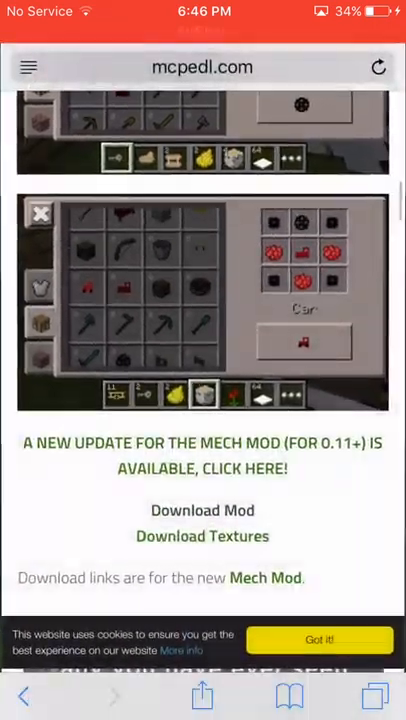
- Follow the Download Mod link below the crafting recipes to the adf.ly countdown page
left_click(202, 510)
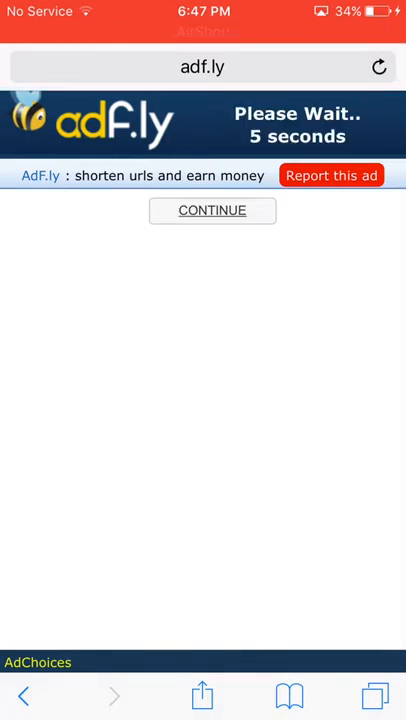
- Decline the App Store prompt and skip the adf.ly ad, ending on Google's page
left_click(375, 696)
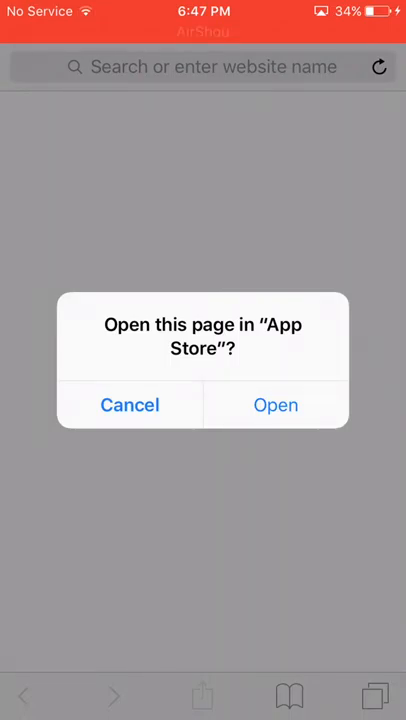
left_click(276, 404)
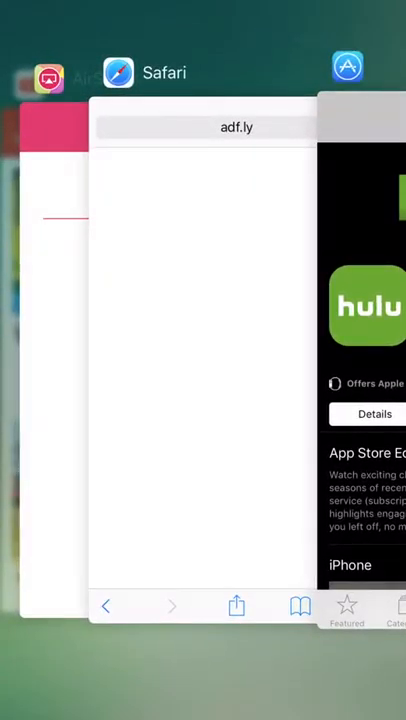
left_click(203, 300)
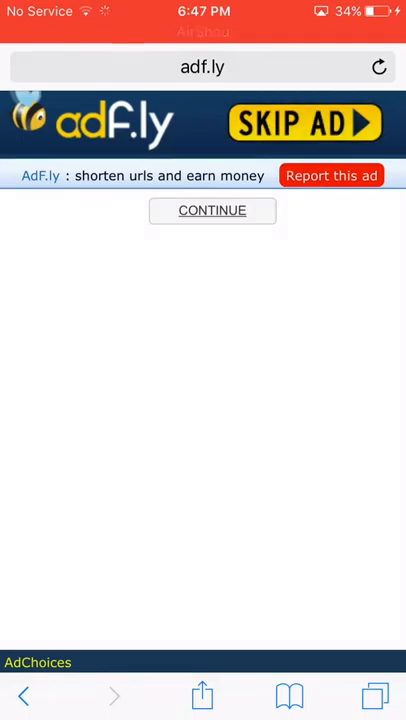
left_click(211, 210)
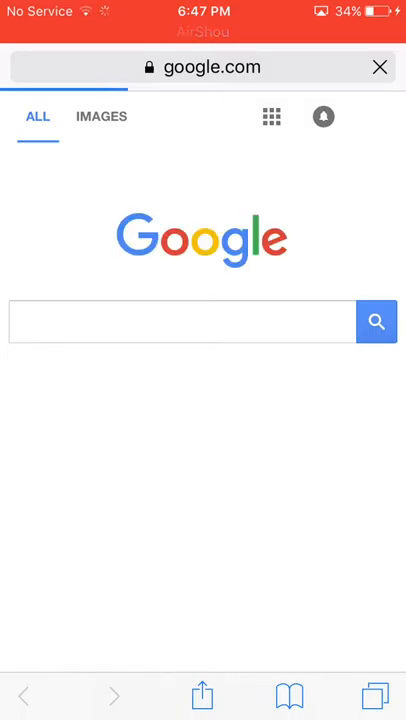
- Go back to the top of the Mech Cars Mod article on mcpedl
left_click(371, 696)
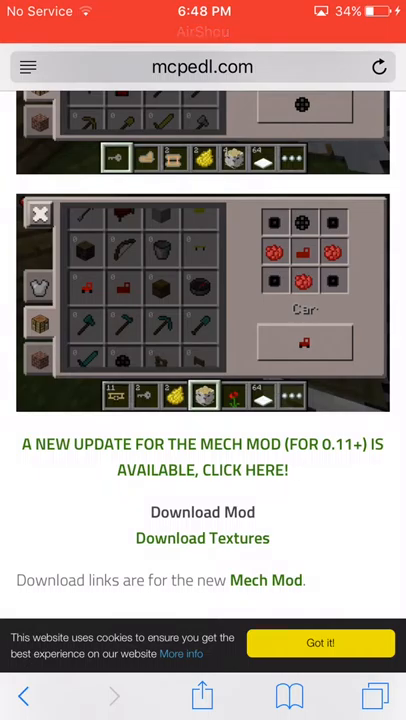
scroll("down", 3)
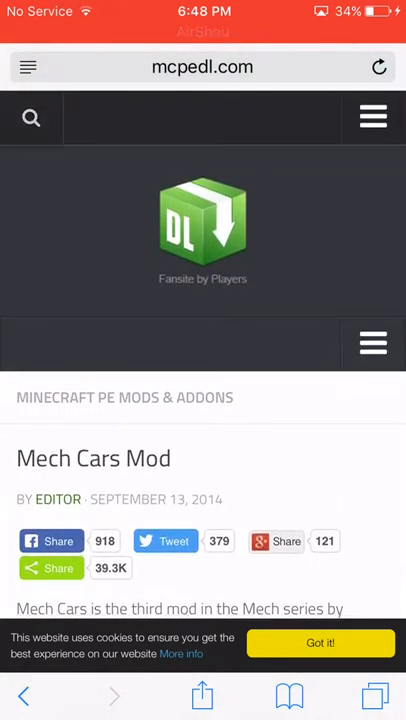
- Search mcpedl for 'Car' to bring up the Mine-Cars Add-on result
left_click(31, 118)
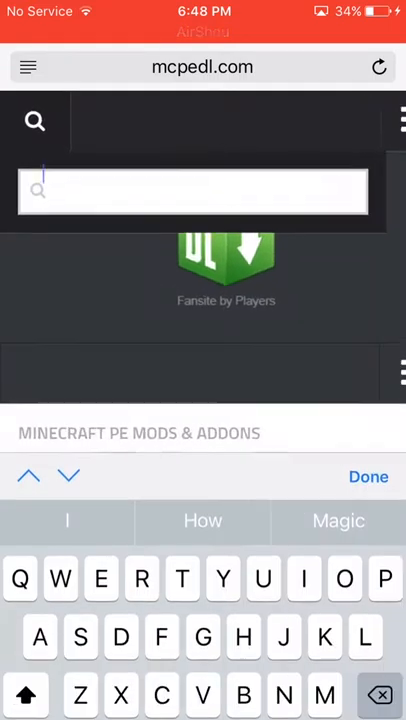
type("Ca")
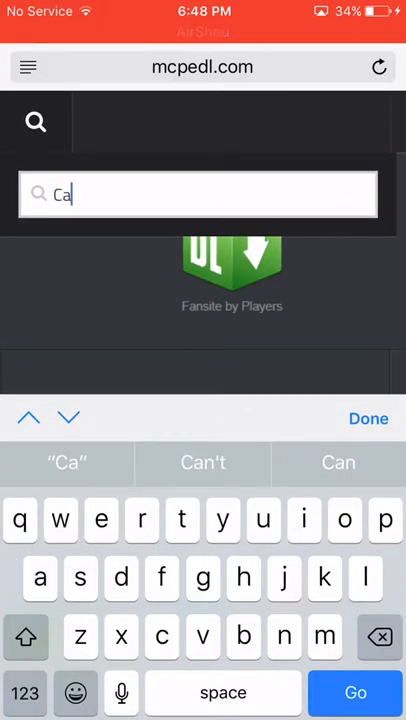
type("r")
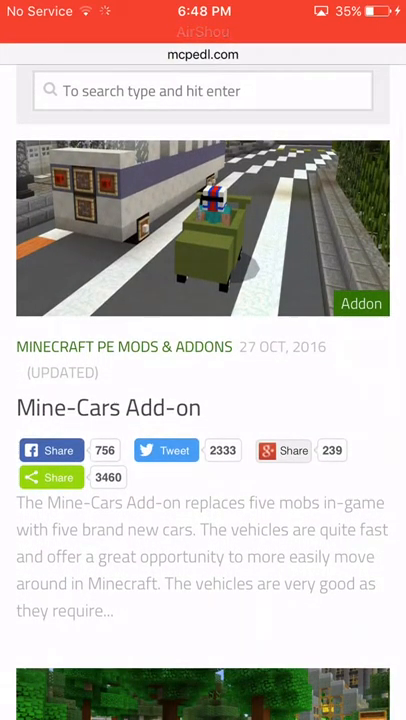
- Open the Mine-Cars Add-on article and follow Download Resource .McPack to MediaFire
left_click(203, 54)
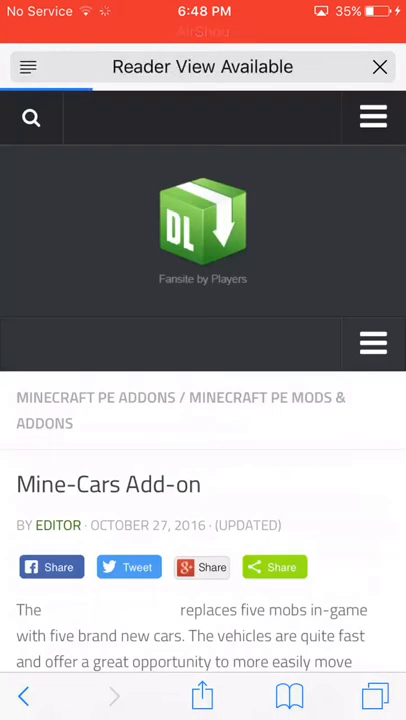
scroll("down", 3)
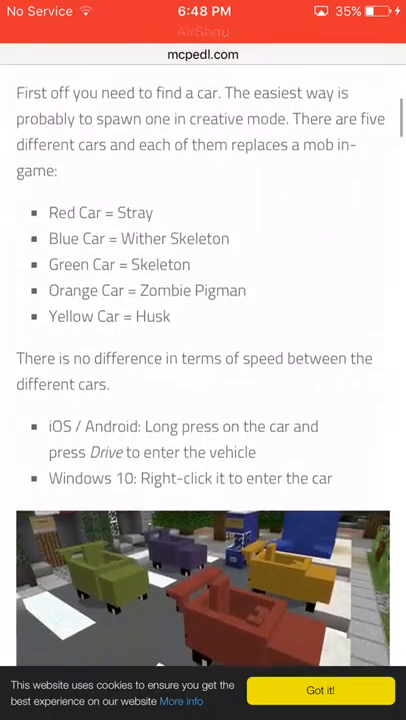
scroll("down", 3)
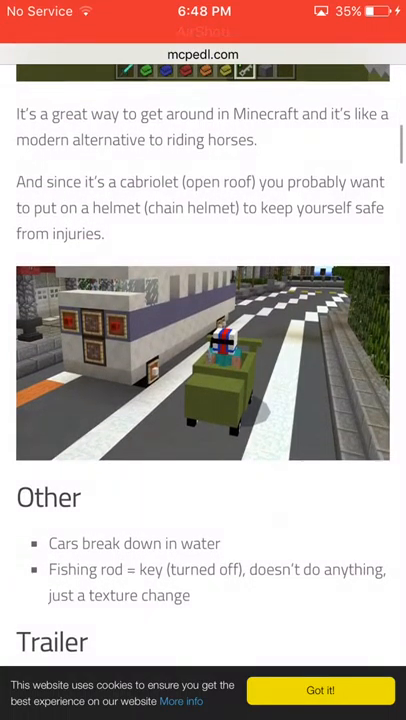
scroll("down", 3)
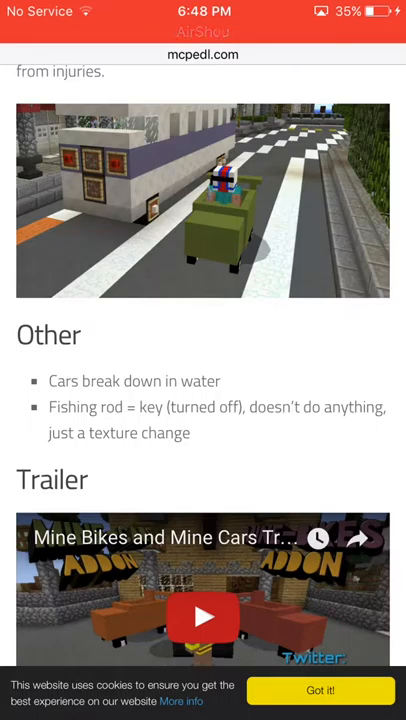
scroll("down", 3)
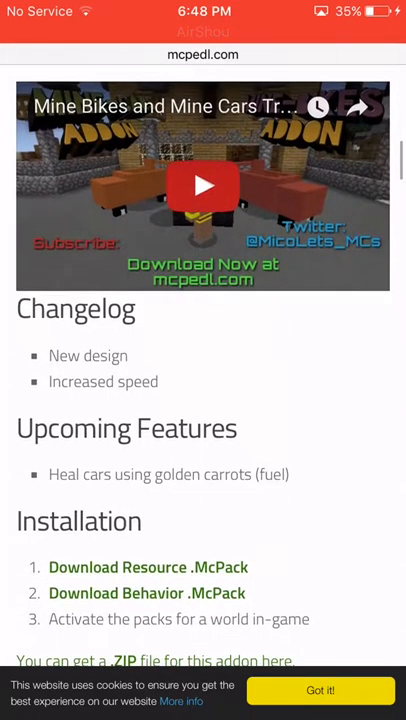
scroll("down", 3)
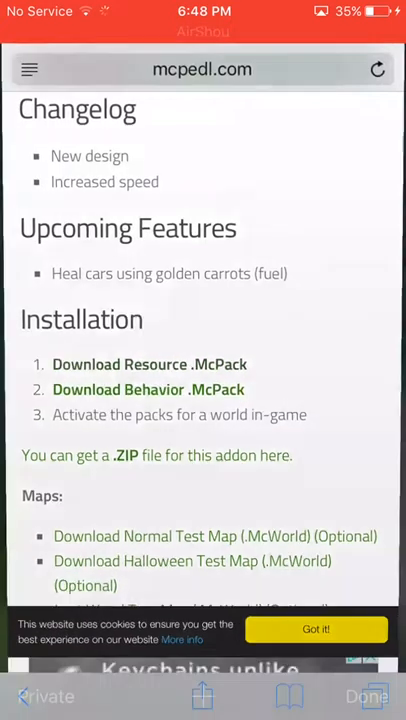
left_click(149, 364)
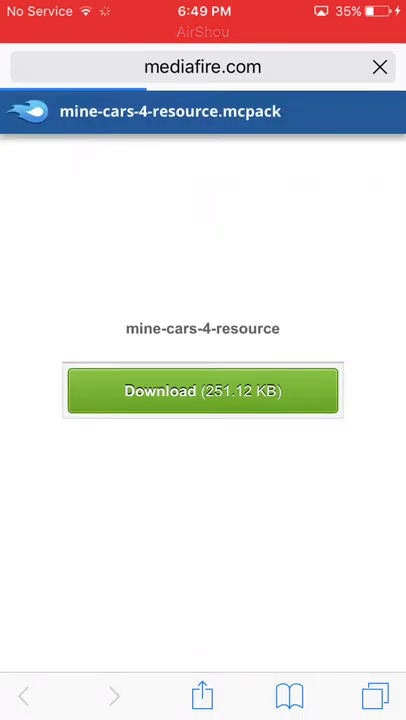
- Download mine-cars-4-resource.mcpack, then reach the MediaFire page for mine-cars-4-behavior.mcpack
left_click(202, 390)
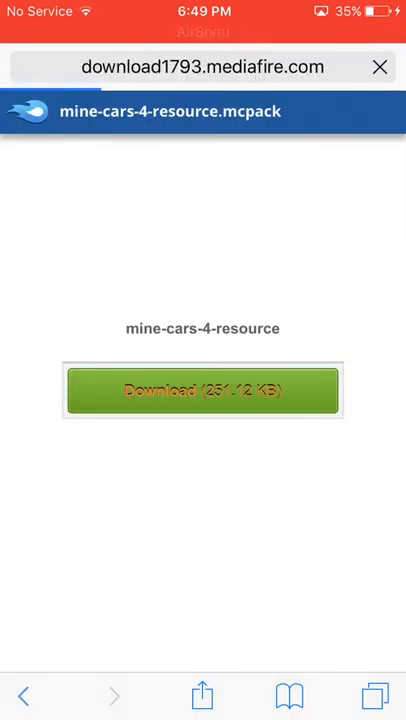
left_click(202, 390)
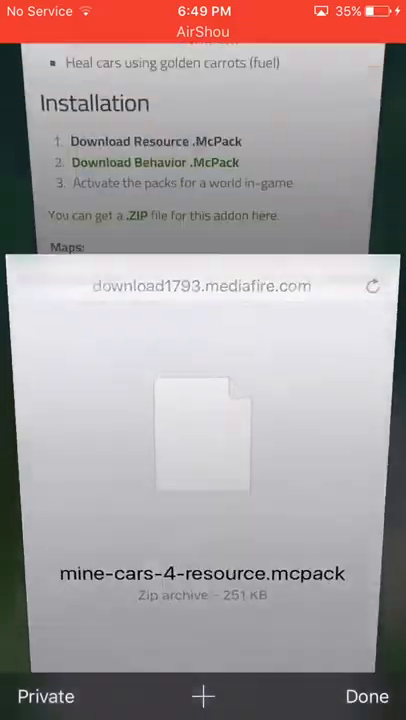
left_click(366, 696)
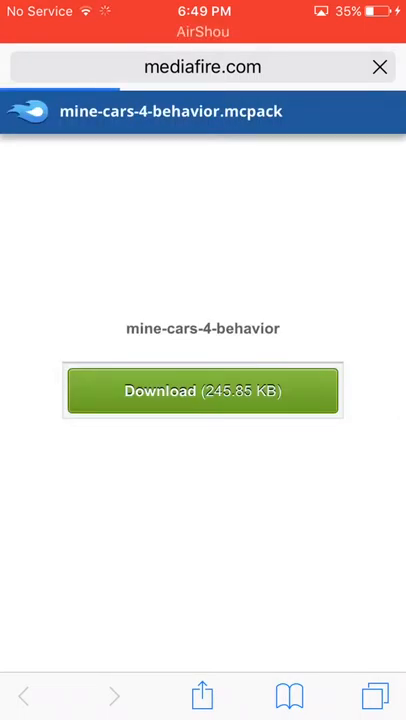
- Download mine-cars-4-behavior.mcpack (246 KB) and import Mine-Car Add-On V4 into Minecraft PE
left_click(202, 390)
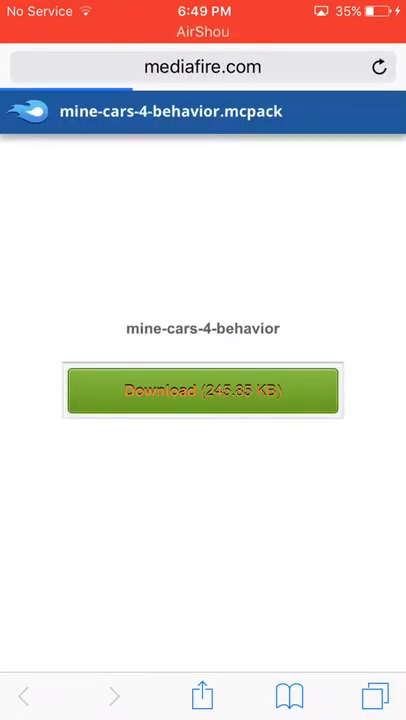
left_click(202, 390)
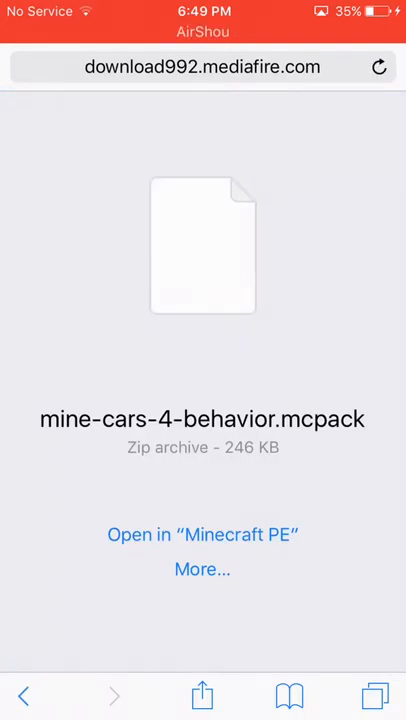
left_click(202, 534)
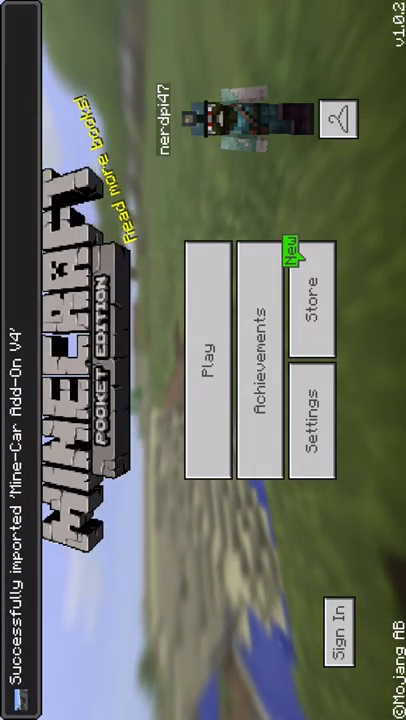
- Go to the worlds list and begin creating a new world
left_click(210, 370)
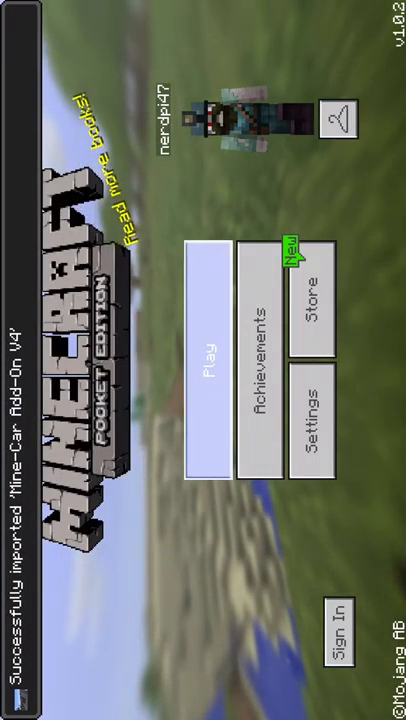
left_click(212, 370)
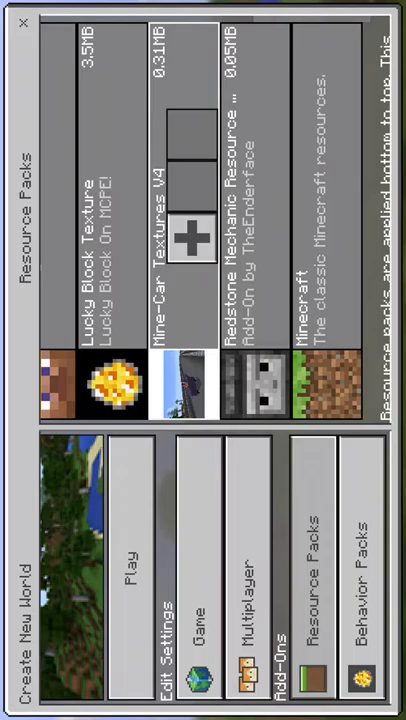
scroll("left", 3)
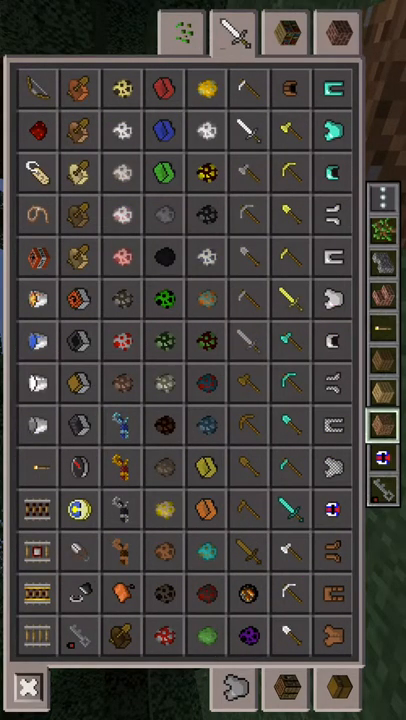
mouse_move(381, 430)
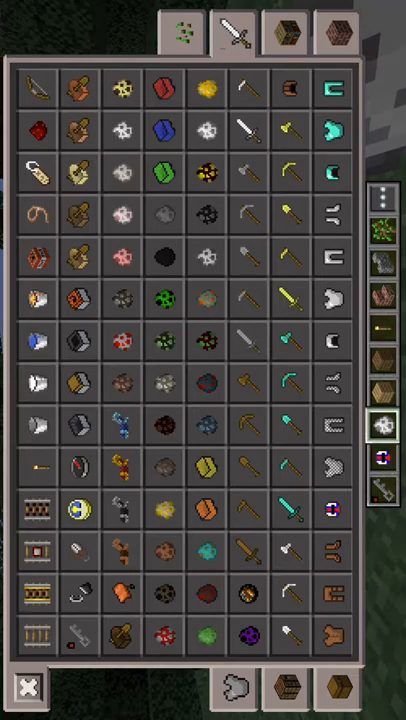
mouse_move(383, 424)
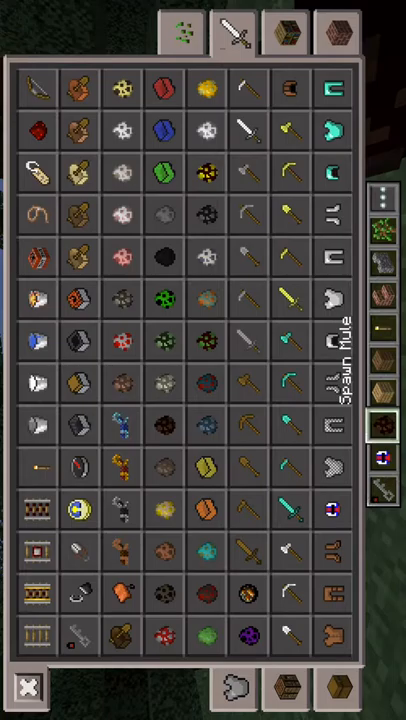
mouse_move(383, 427)
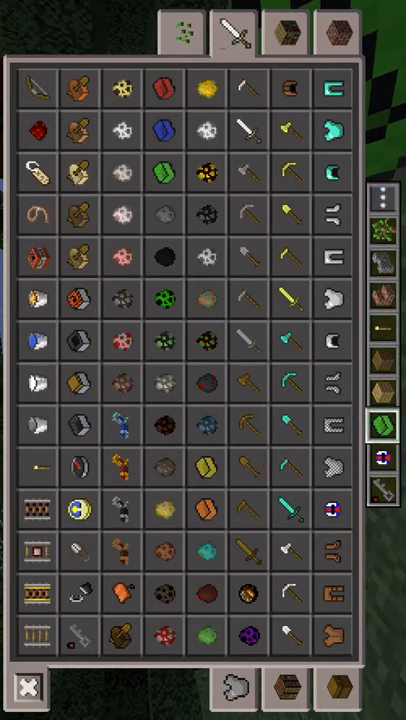
mouse_move(383, 425)
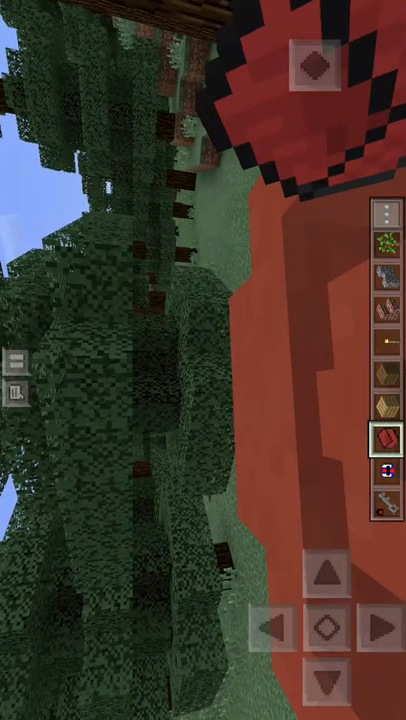
- Pause the game and choose Save & Quit
left_click(384, 472)
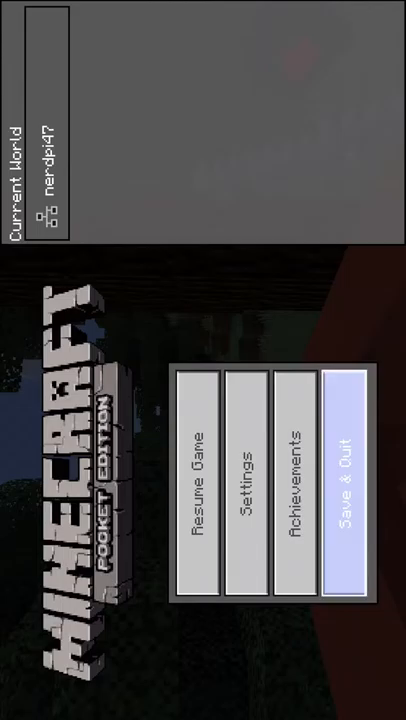
left_click(343, 480)
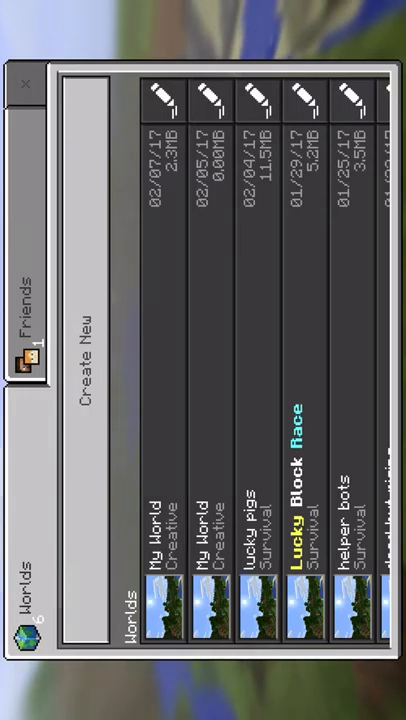